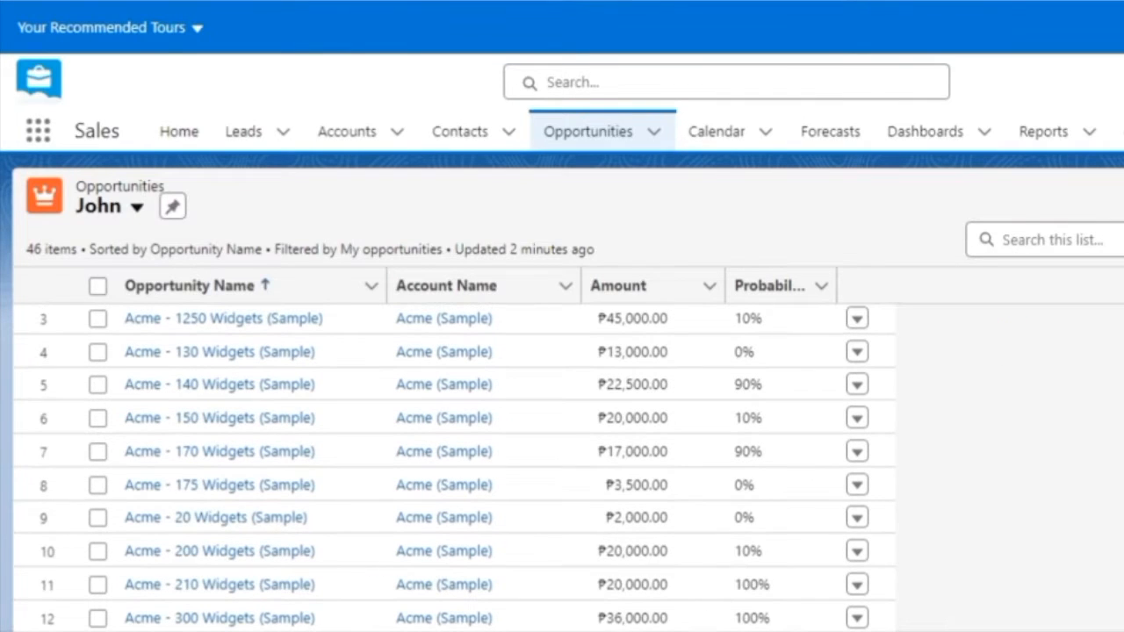
{"action": "mouse_move", "coordinate": [1034, 342]}
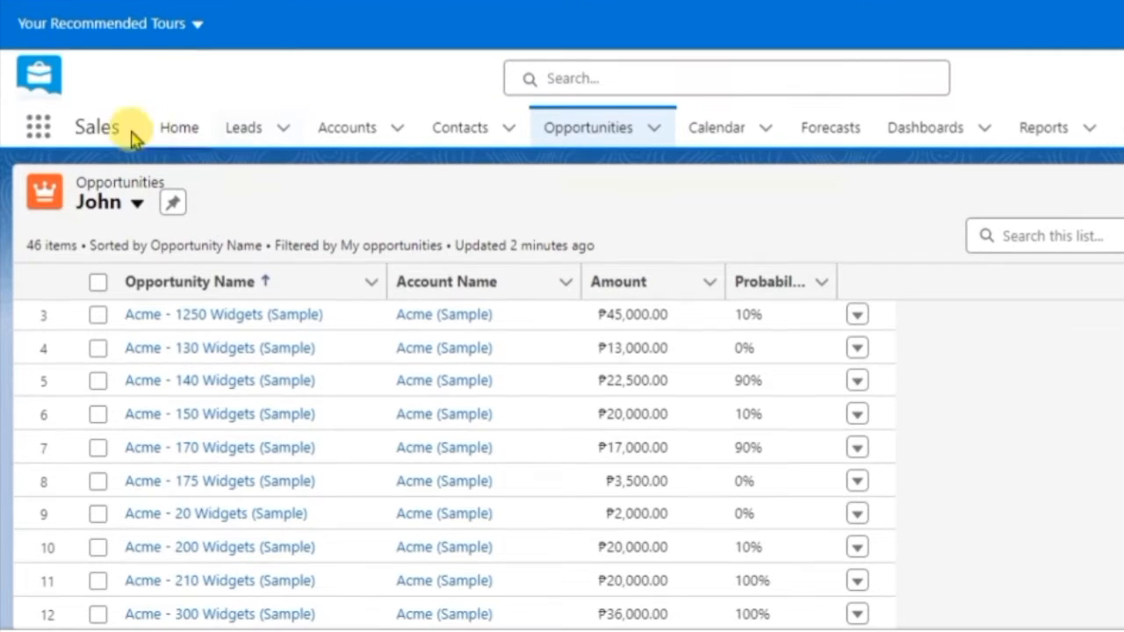
- Open the App Launcher from the Opportunities list
{"action": "left_click", "coordinate": [38, 126]}
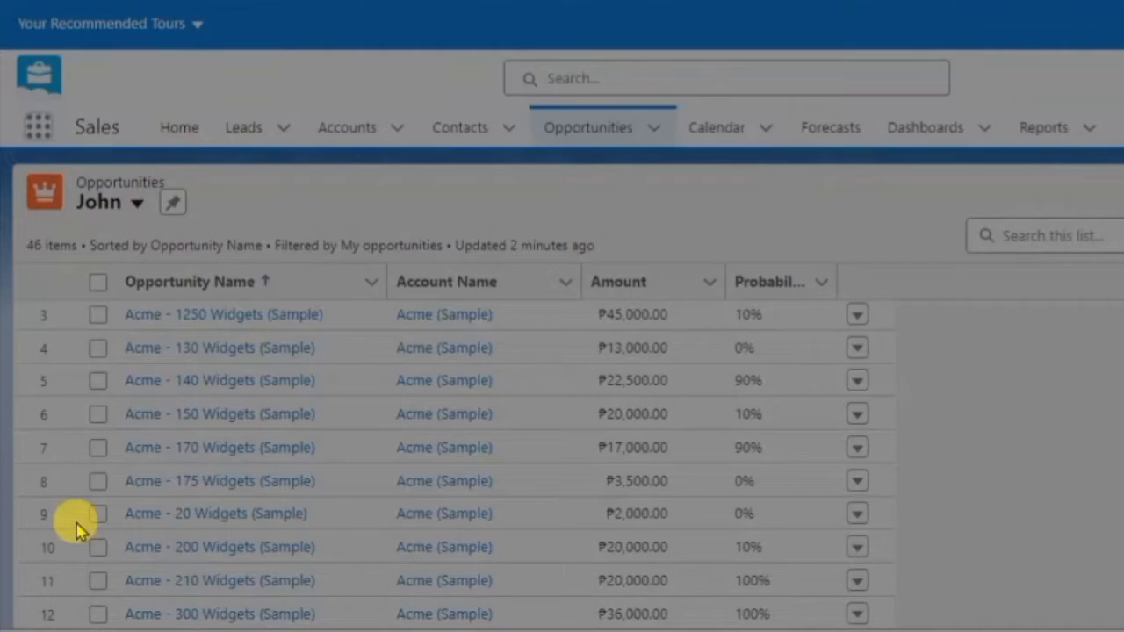
- Switch to the Sales app and open the Opportunities New This Week list view
{"action": "left_click", "coordinate": [39, 126]}
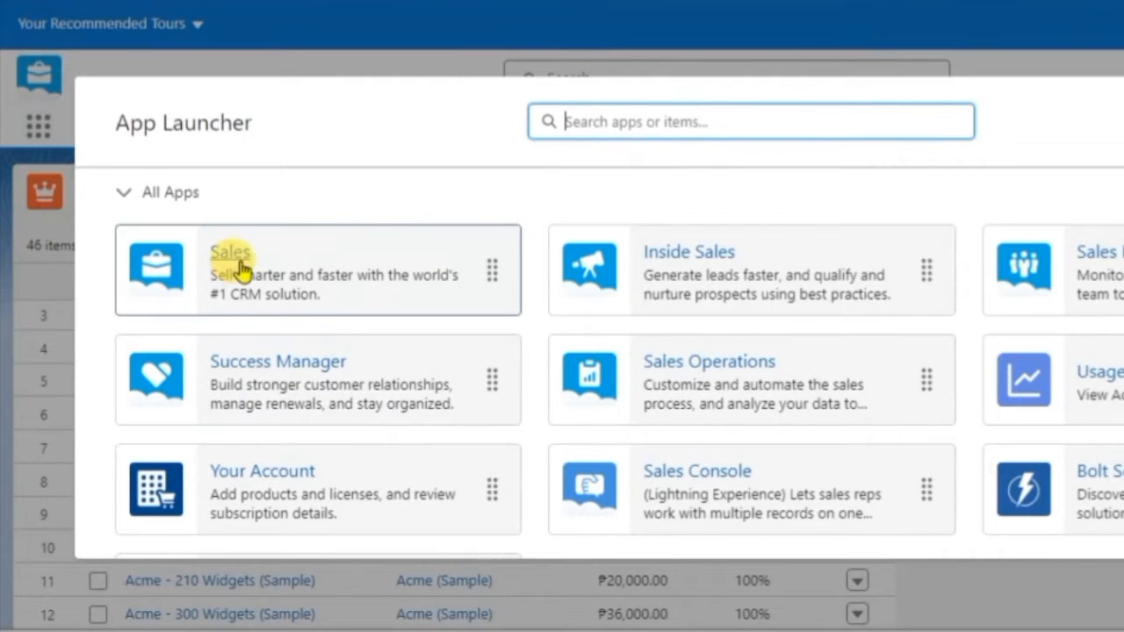
{"action": "left_click", "coordinate": [231, 252]}
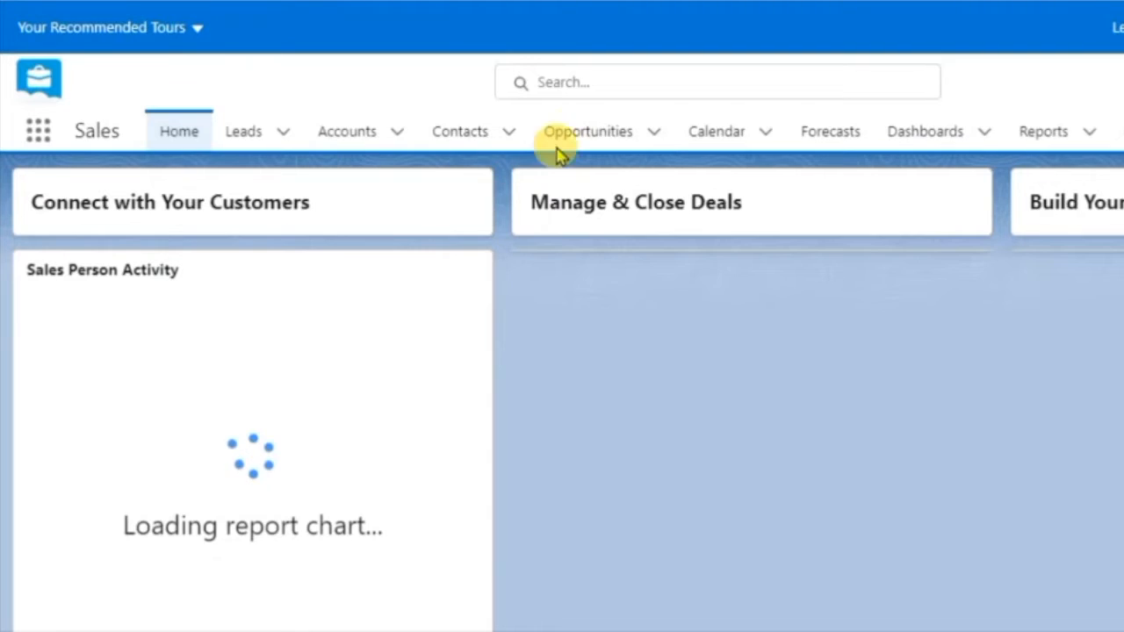
{"action": "left_click", "coordinate": [588, 131]}
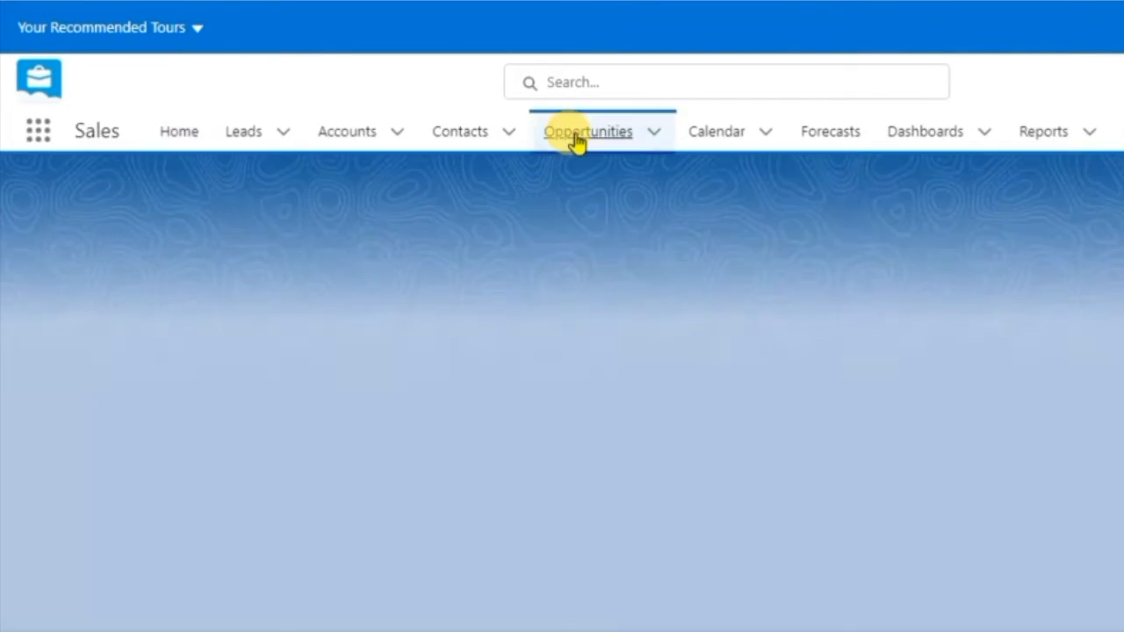
{"action": "left_click", "coordinate": [588, 131]}
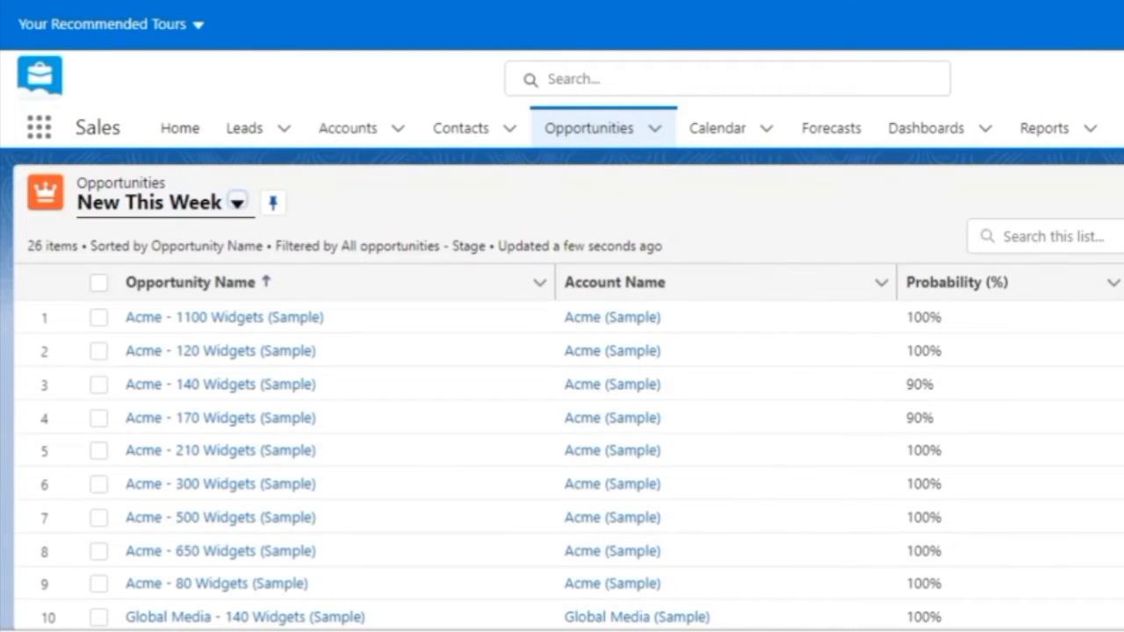
{"action": "mouse_move", "coordinate": [470, 283]}
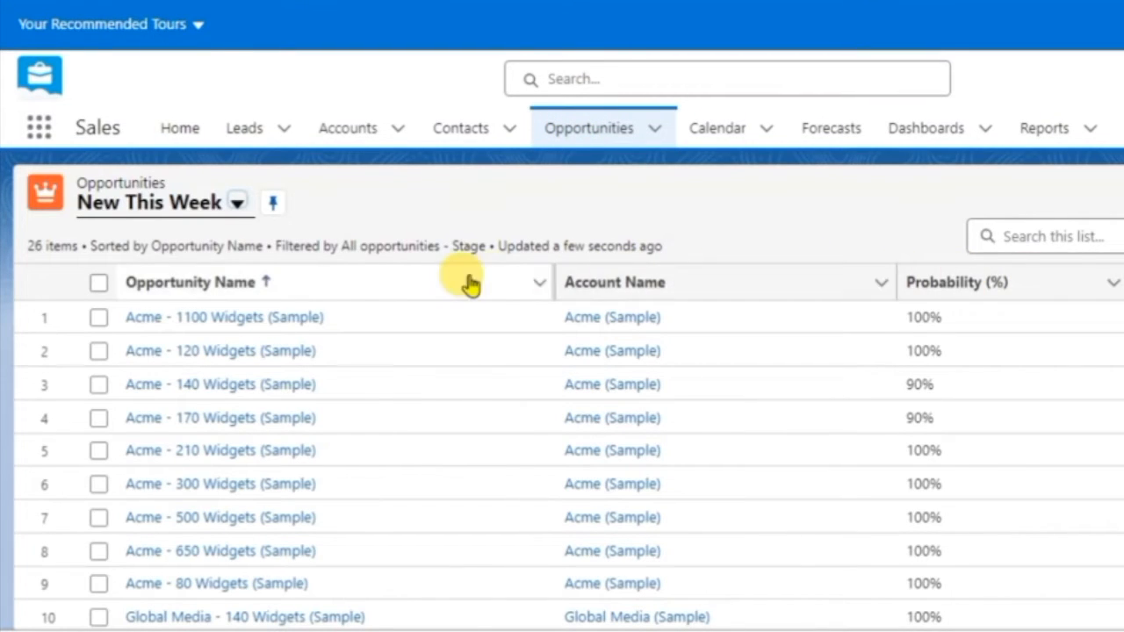
- Open Select Fields to Display from the list view controls and pick Close Date
{"action": "left_click", "coordinate": [1044, 229]}
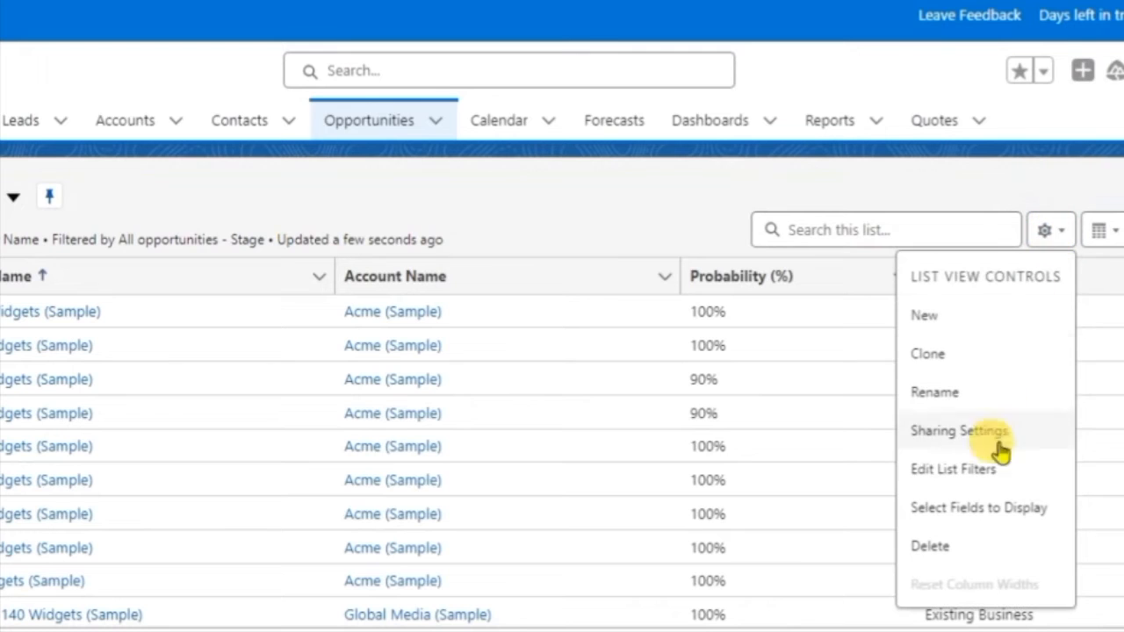
{"action": "left_click", "coordinate": [979, 507]}
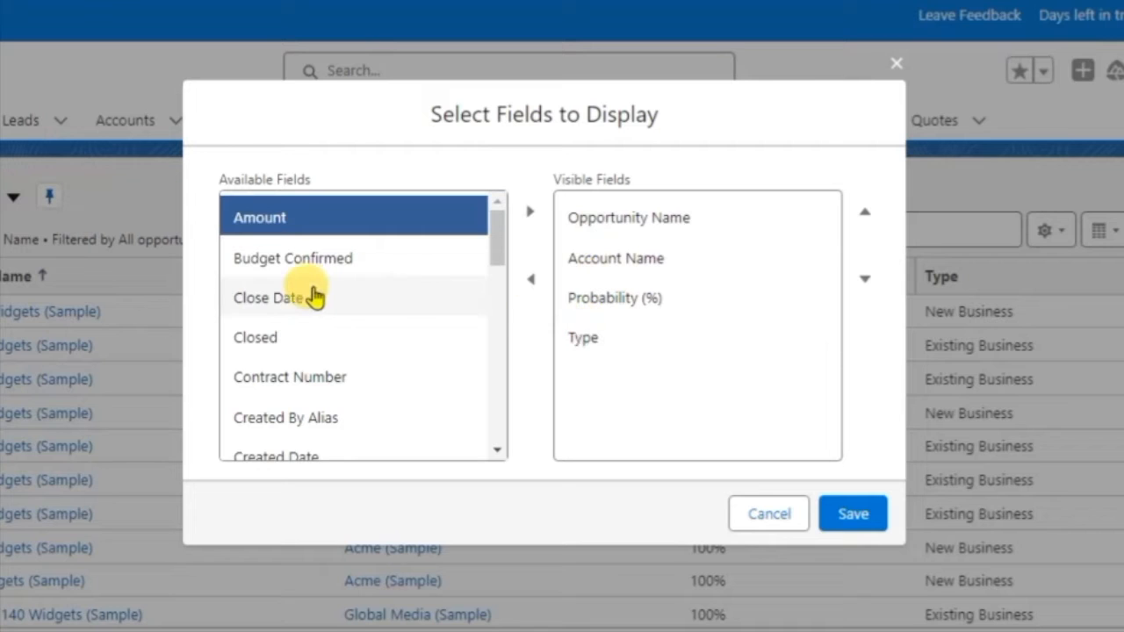
{"action": "left_click", "coordinate": [531, 210]}
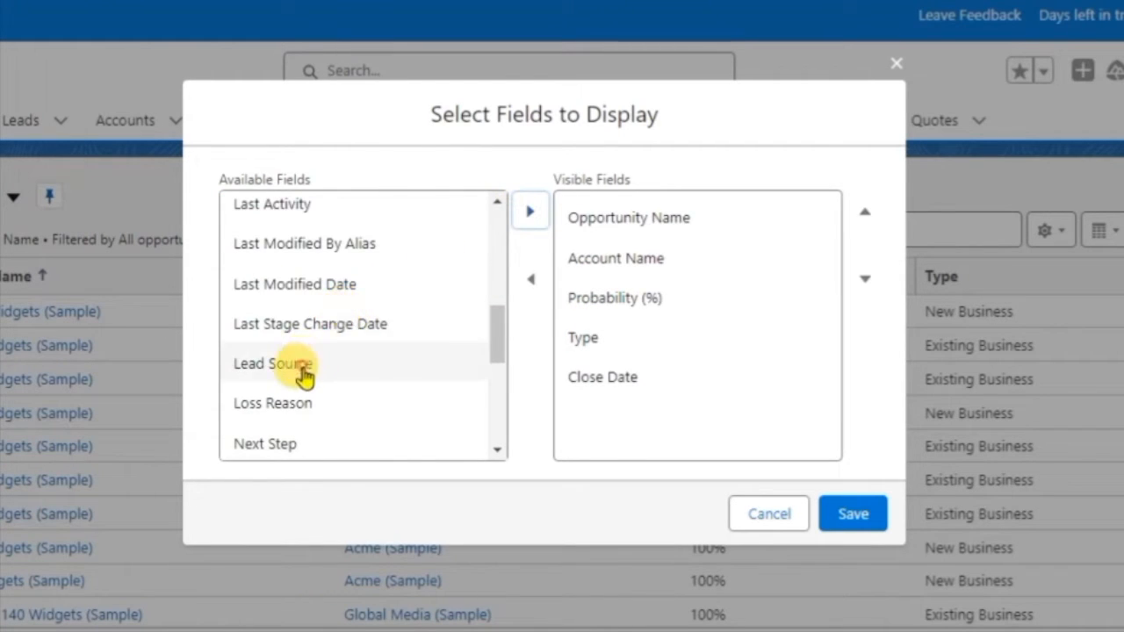
- Add Lead Source and Stage to Visible Fields and save the column selection
{"action": "left_click", "coordinate": [531, 210]}
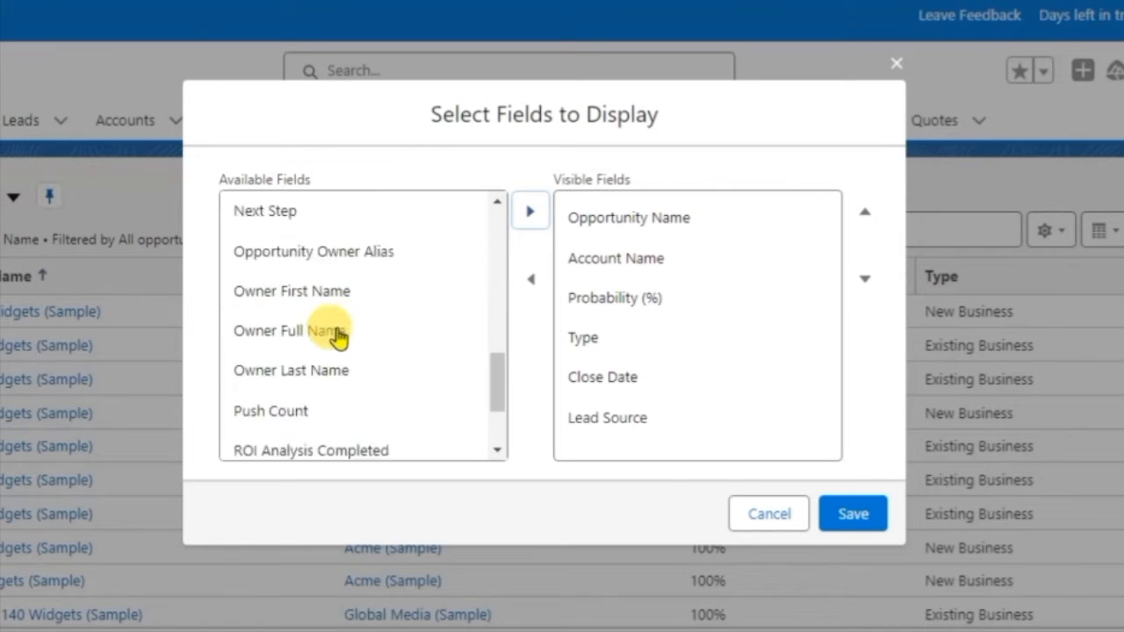
{"action": "left_click", "coordinate": [282, 357]}
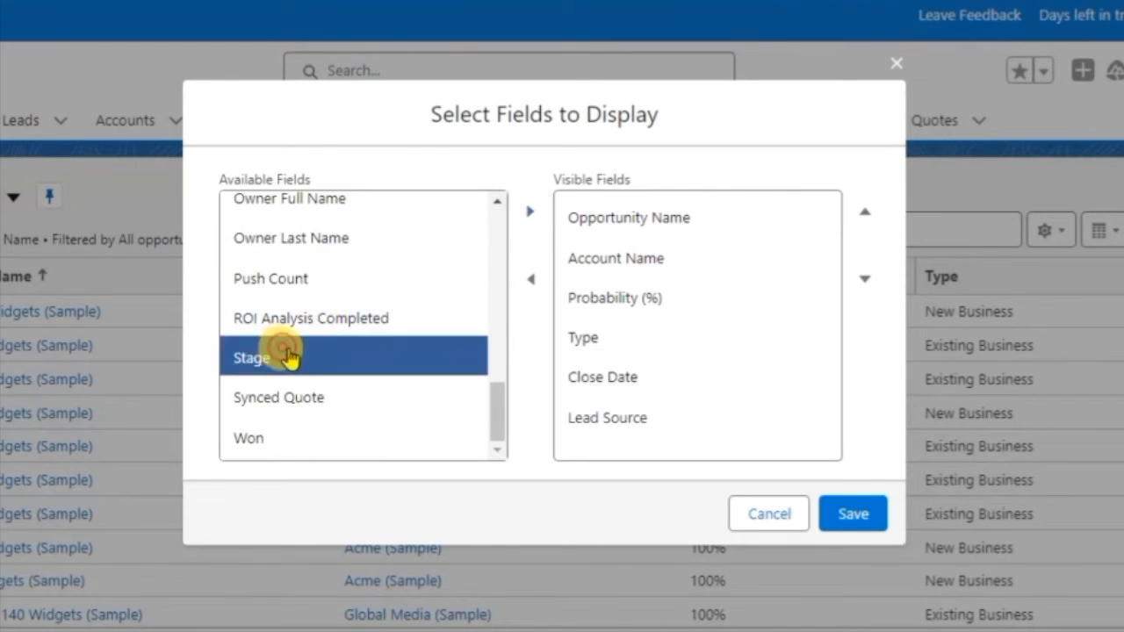
{"action": "left_click", "coordinate": [530, 211]}
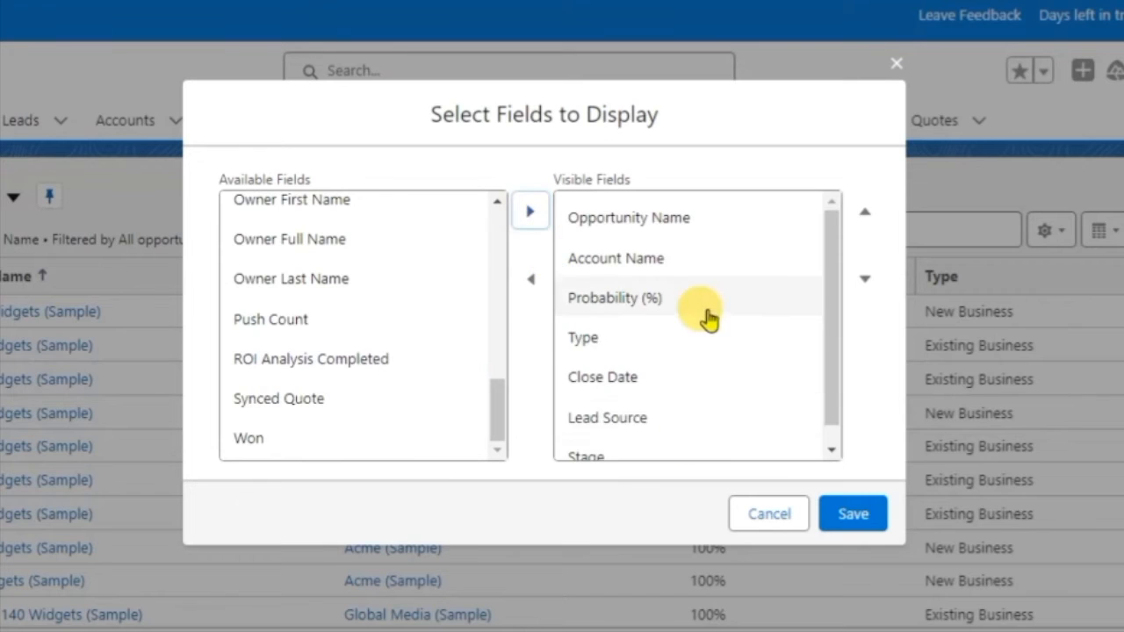
{"action": "left_click", "coordinate": [853, 514]}
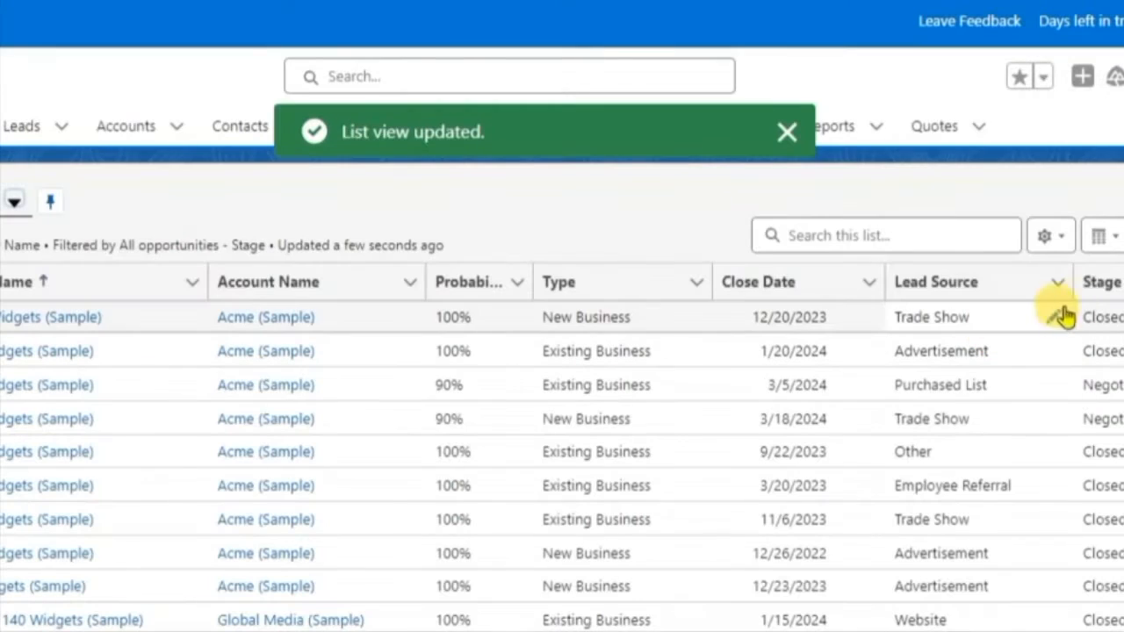